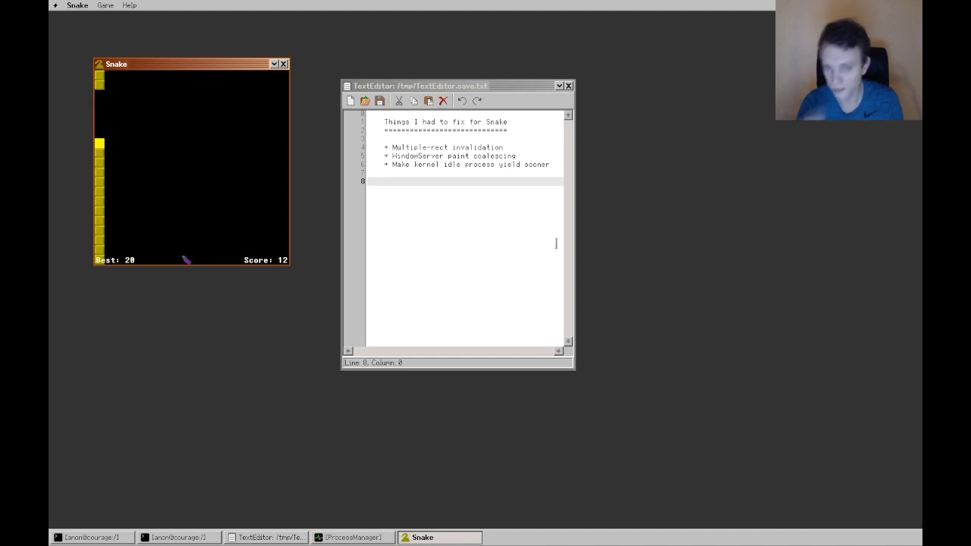
- Raise the ProcessManager window and move it down-right, clear of the notes and Snake game
left_click(502, 148)
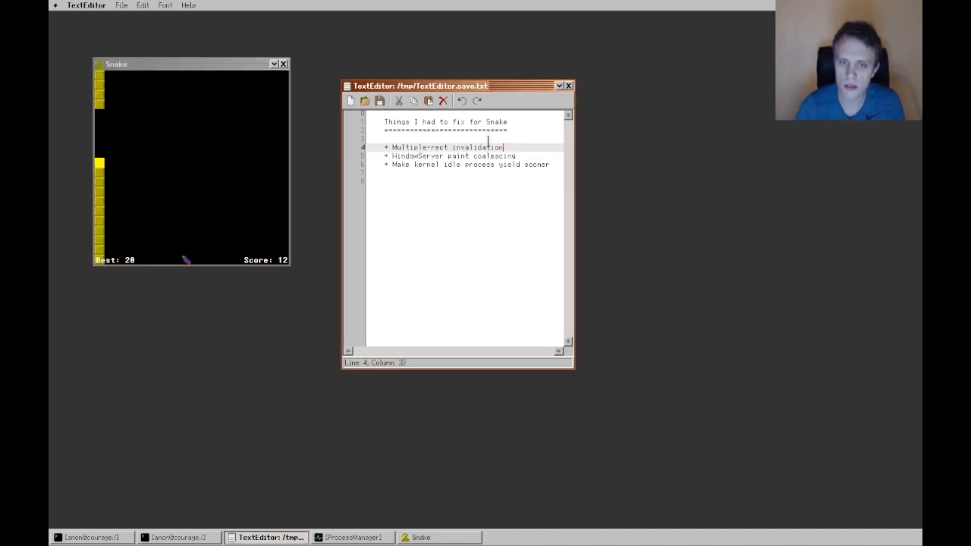
left_click_drag(504, 147, 428, 147)
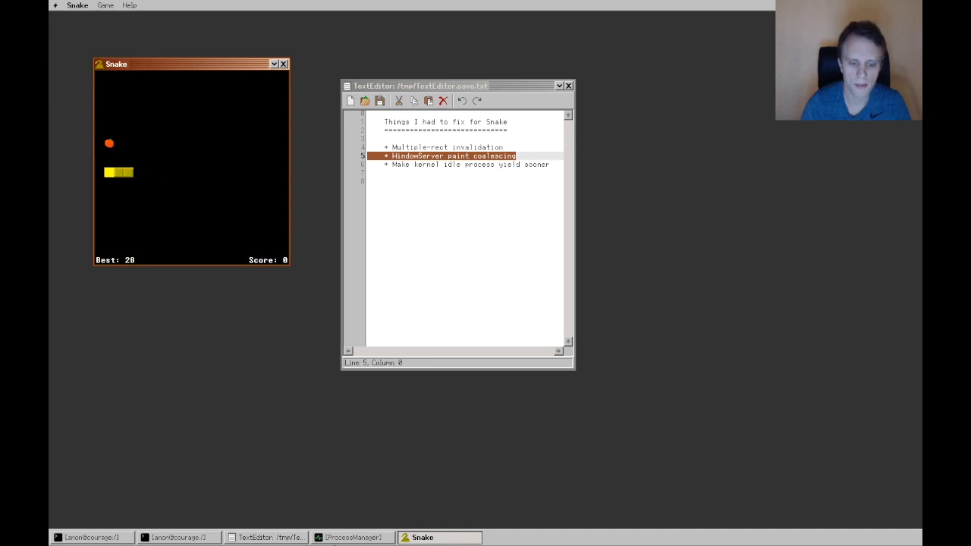
left_click(352, 537)
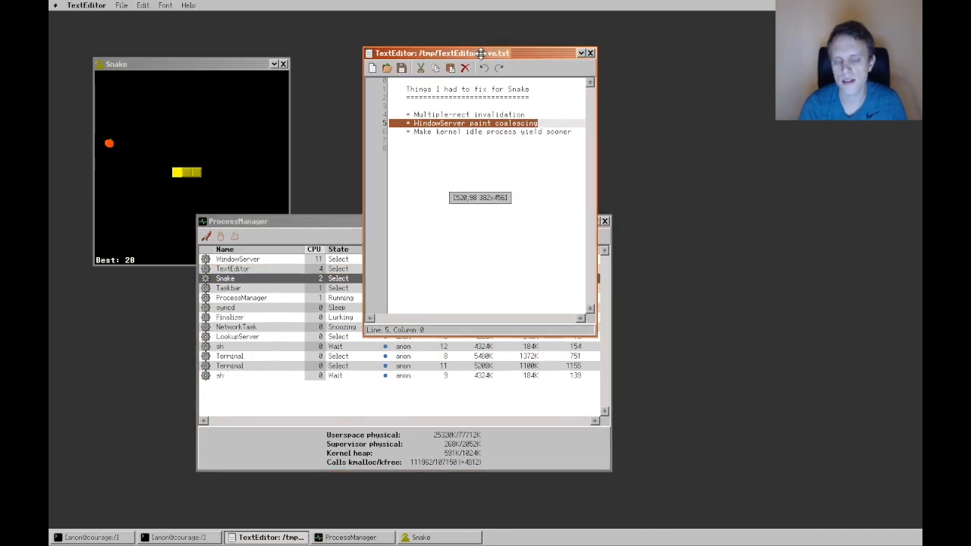
left_click(258, 222)
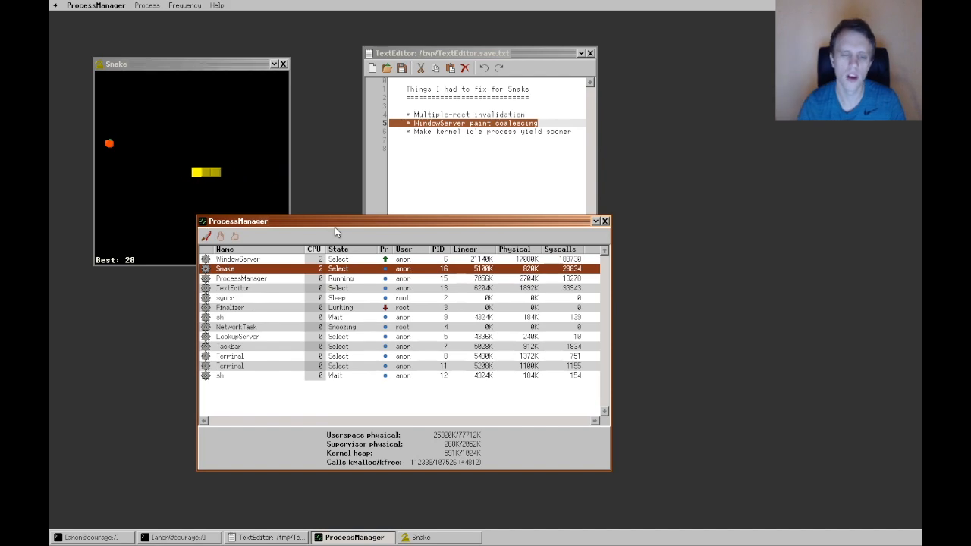
left_click_drag(337, 222, 562, 235)
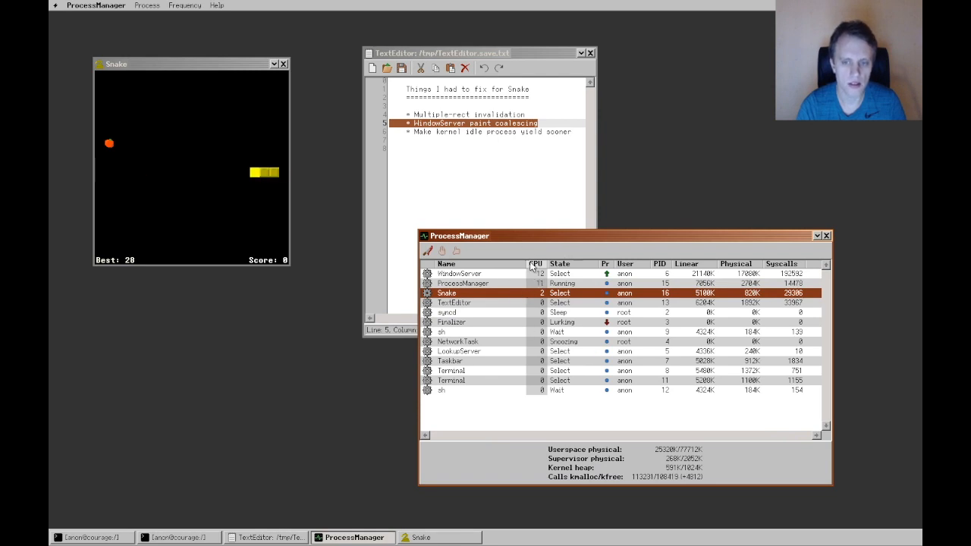
left_click(463, 284)
type("* Double-buffering")
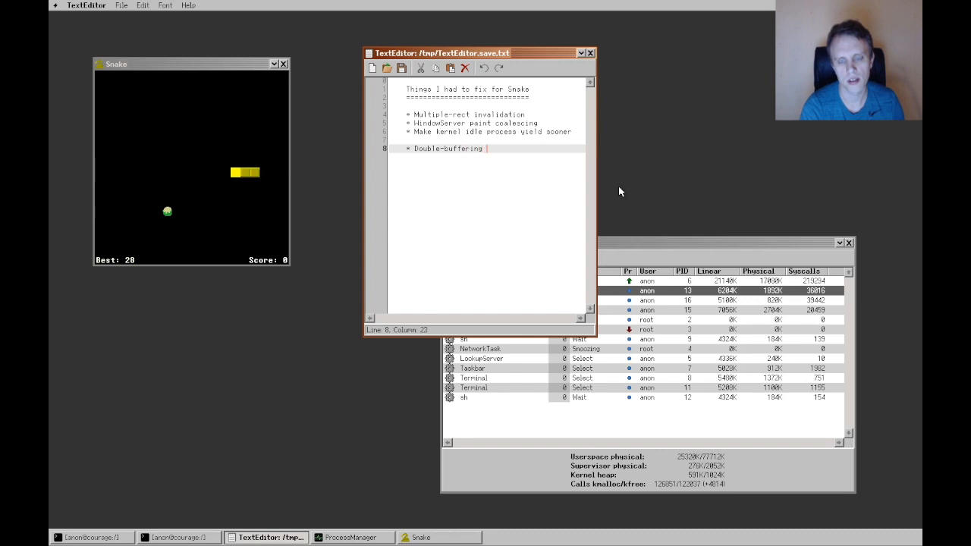
- Finish the fourth fix line so it reads '* Double-buffering off!'
type("off!")
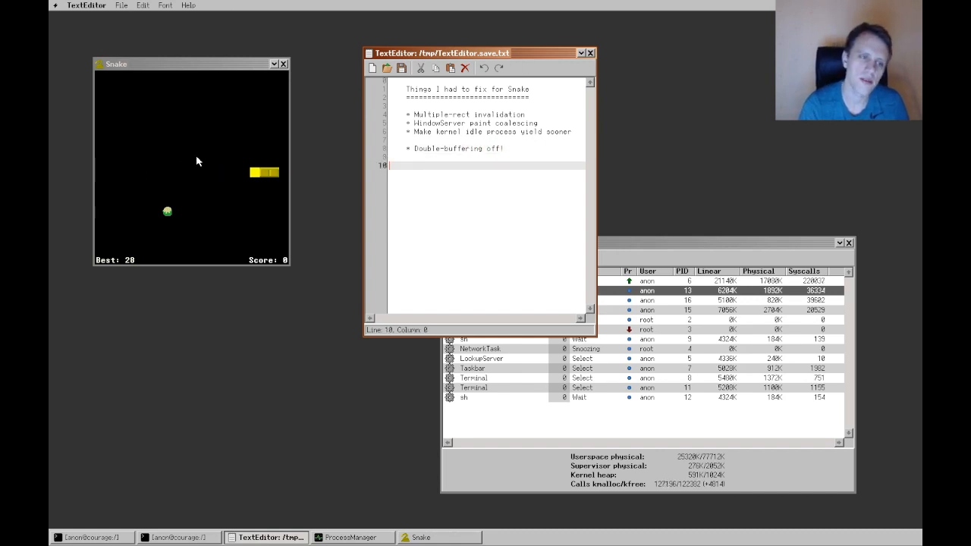